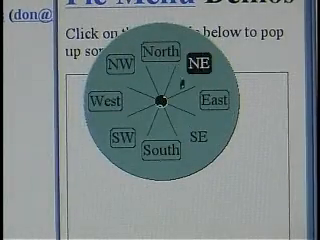
Try the demo pie menus (Compass Rose NE, Shallow/Deep), then bring up the pie menu control in ActiveX Control Pad
click(156, 56)
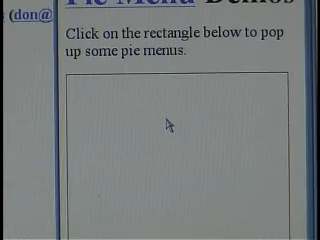
click(170, 130)
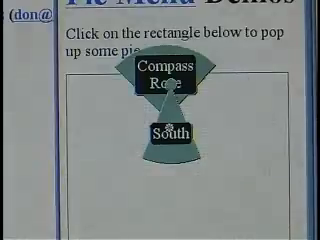
click(162, 132)
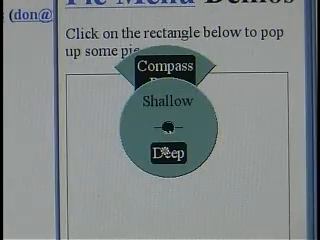
click(160, 70)
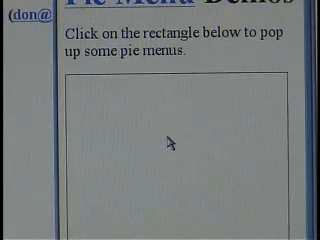
mouse_move(172, 120)
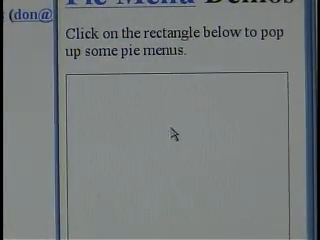
click(172, 136)
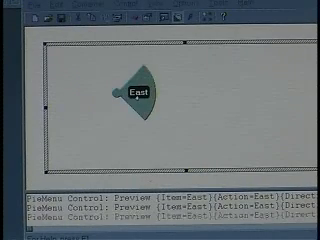
Add the item name 'santah' to the pie menu's item list on the Items page
click(144, 94)
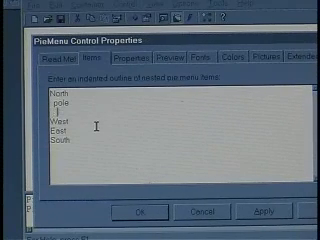
text(santa)
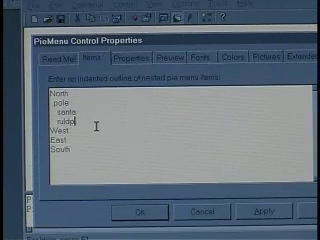
text(h)
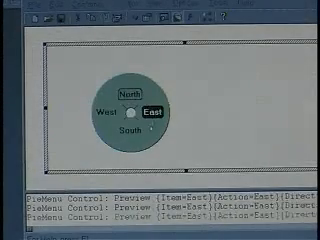
Show the pie menu preview with North, West, East and South arranged around the circle
click(128, 88)
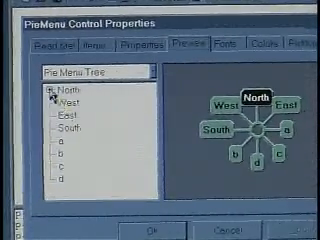
Preview the pie menu with North, West, East, South and the a–d submenu items
click(40, 90)
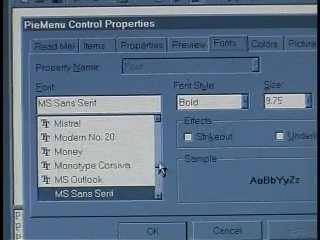
Set the pie menu font to Myriad Roman, preview it, and move on to the background picture settings
scroll(down, 3)
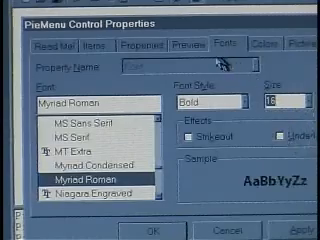
click(188, 50)
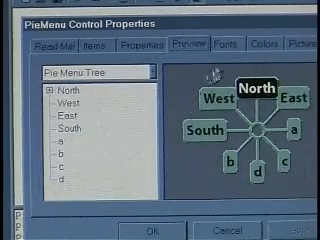
click(264, 48)
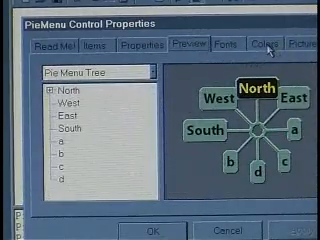
click(304, 44)
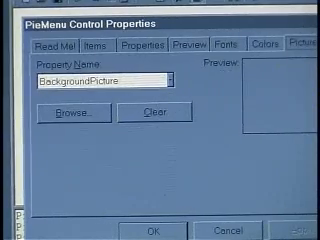
Revisit the item list and preview, ending back on the Myriad Roman font settings
click(92, 46)
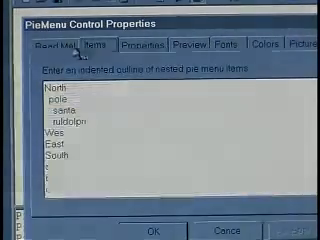
click(190, 44)
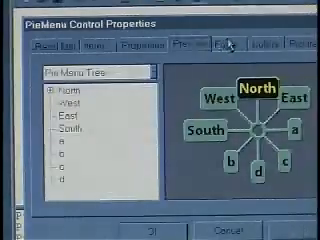
click(222, 44)
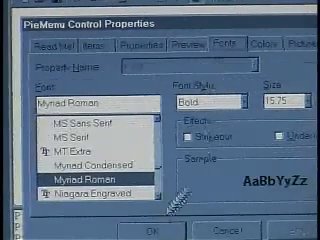